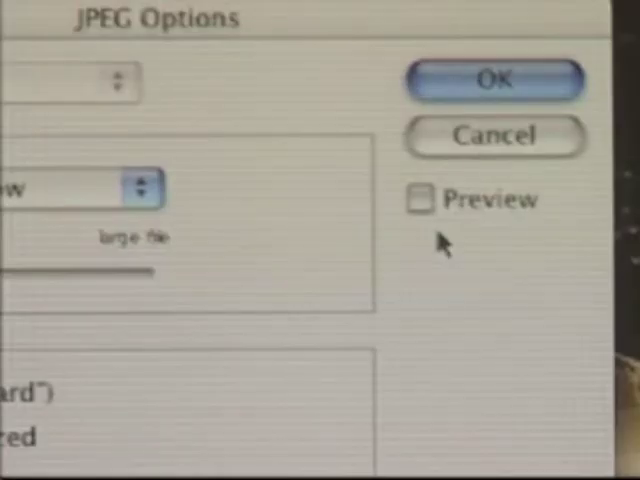
Confirm the chosen quality and format options in the JPEG Options dialog
left_click(419, 199)
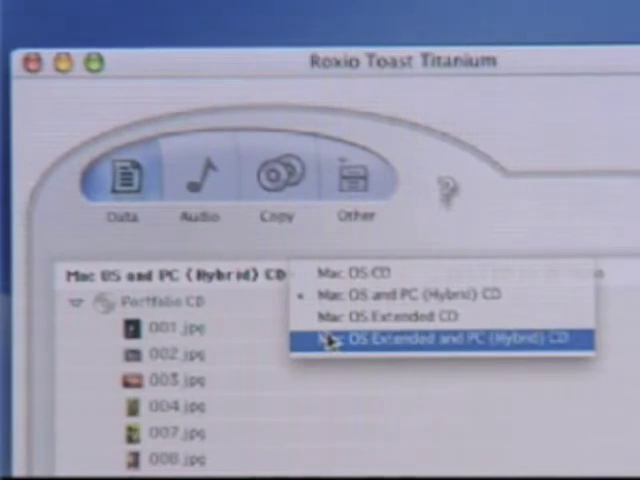
Set the Portfolio CD format to Mac OS Extended and PC (Hybrid) CD
left_click(435, 339)
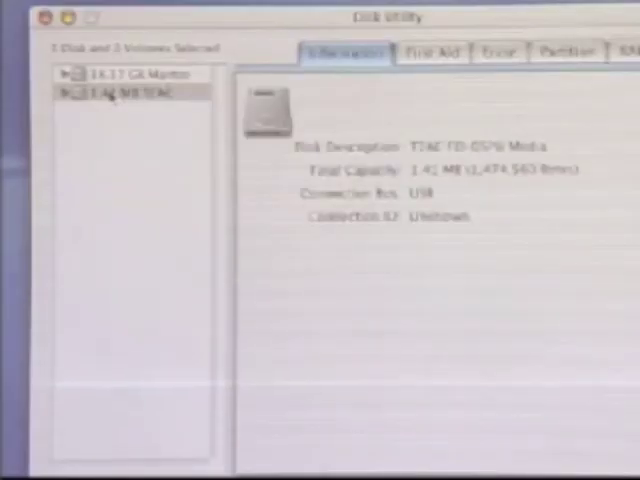
Erase the 1.42 MB disk with MS-DOS File System format, named 'pc format'
left_click(499, 52)
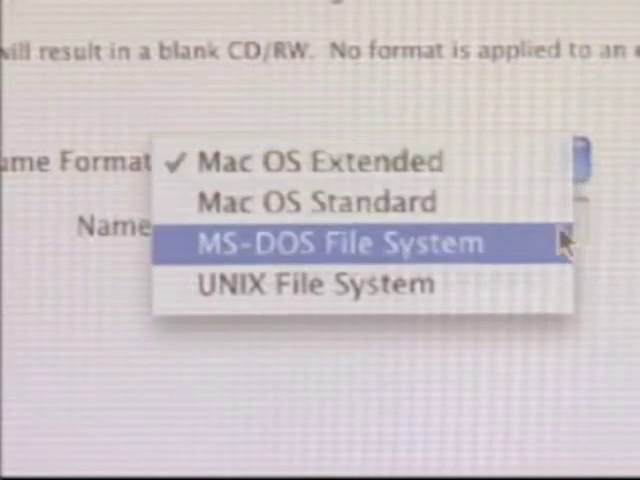
left_click(343, 244)
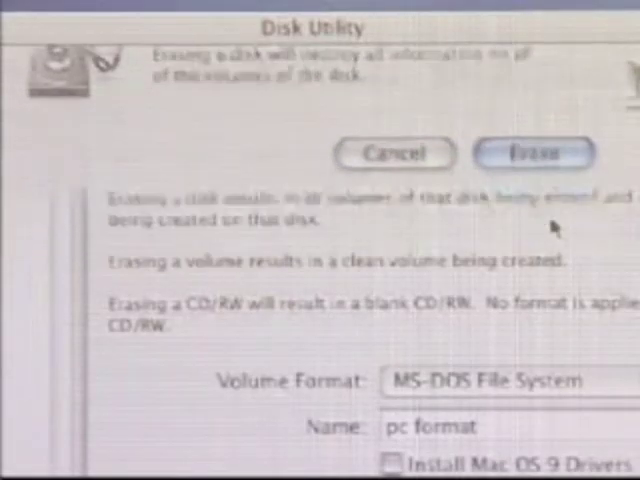
left_click(534, 153)
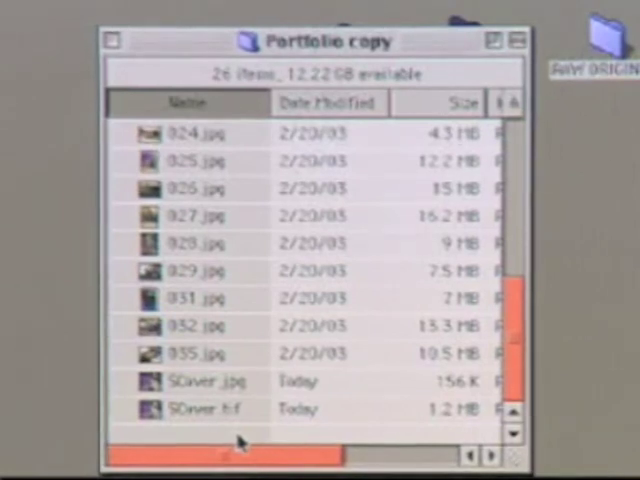
Show the Portfolio copy folder in list view with .jpg and .tif extensions
left_click(185, 381)
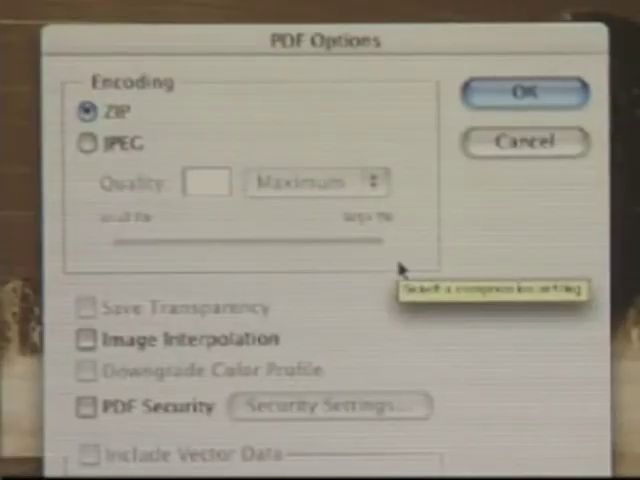
Set PDF encoding to JPEG at quality 3 (Low), then launch Acrobat 4.0
left_click(83, 143)
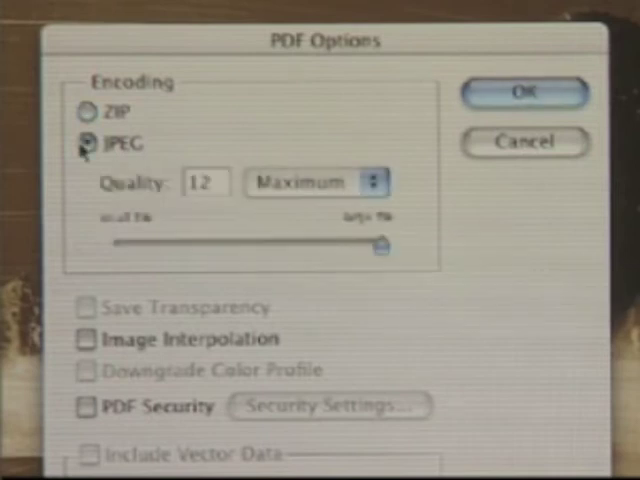
left_click_drag(380, 243, 245, 243)
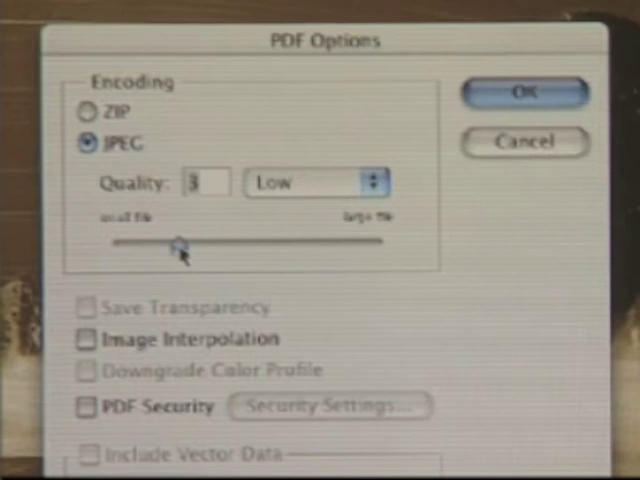
mouse_move(180, 245)
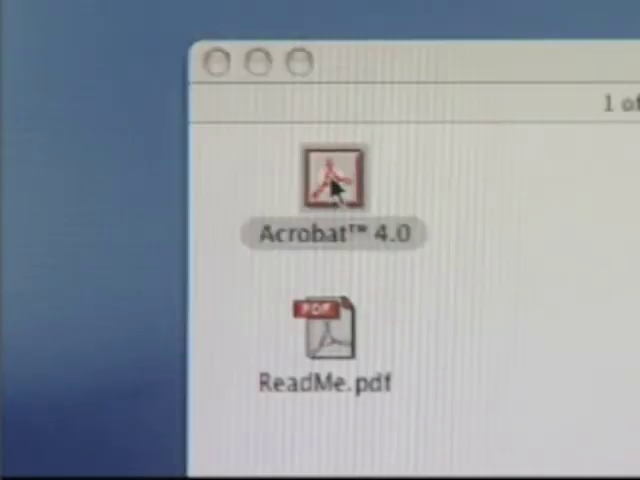
double_click(336, 177)
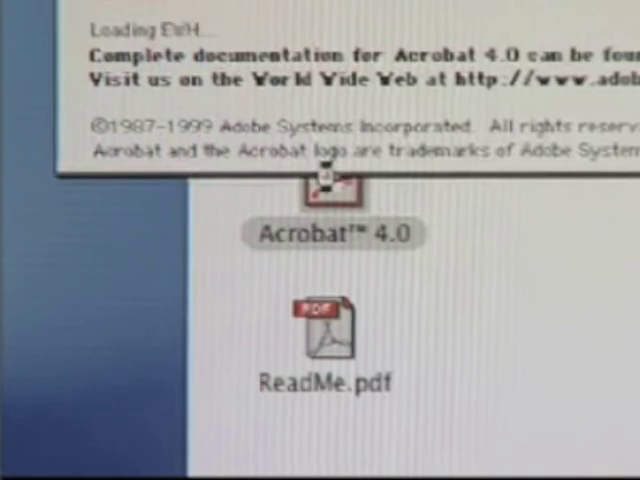